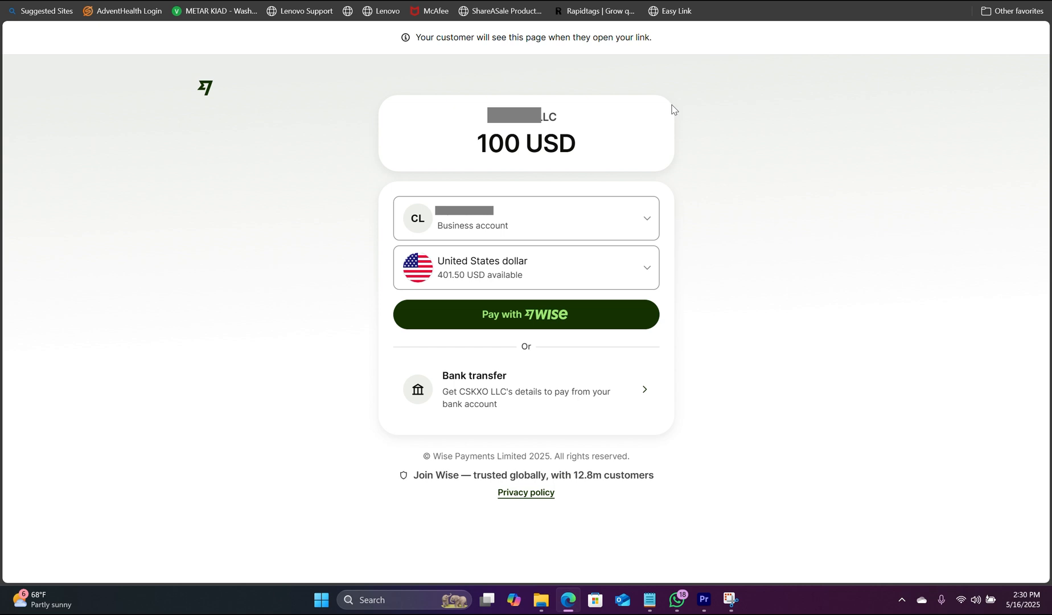
pyautogui.moveTo(408, 336)
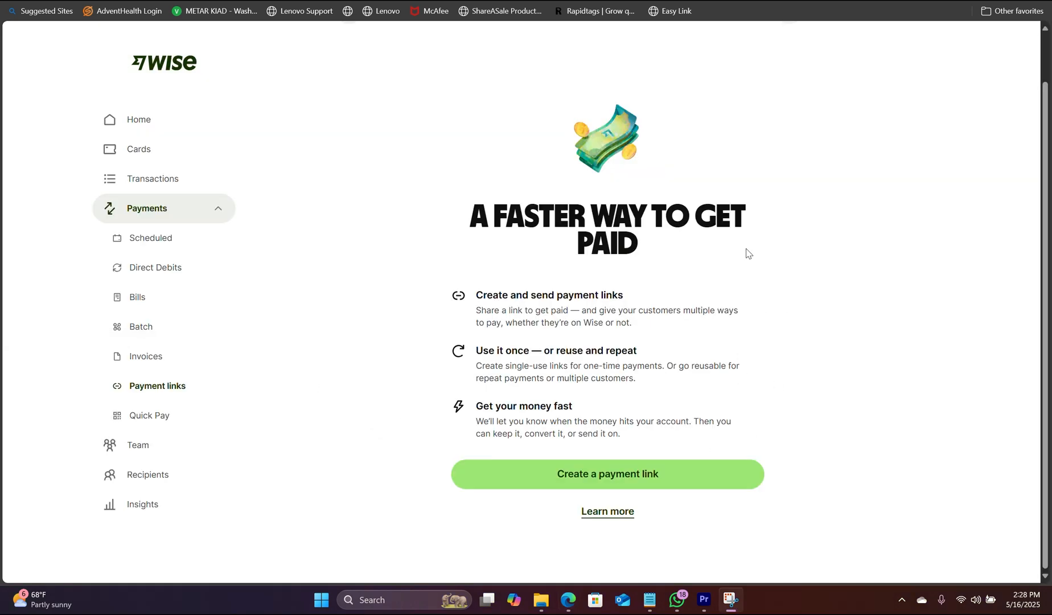
pyautogui.moveTo(164, 364)
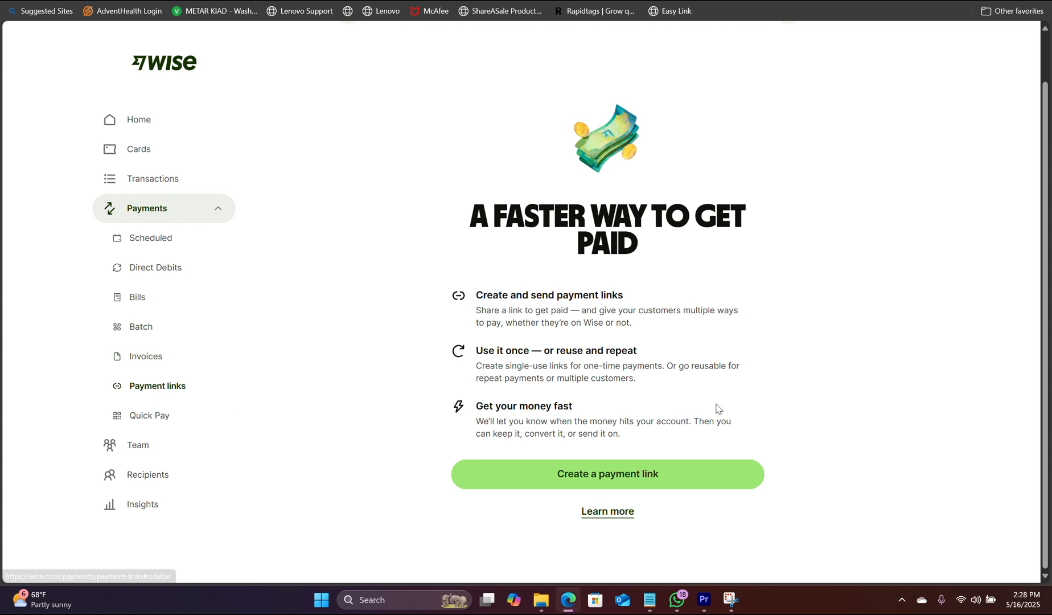
pyautogui.moveTo(633, 481)
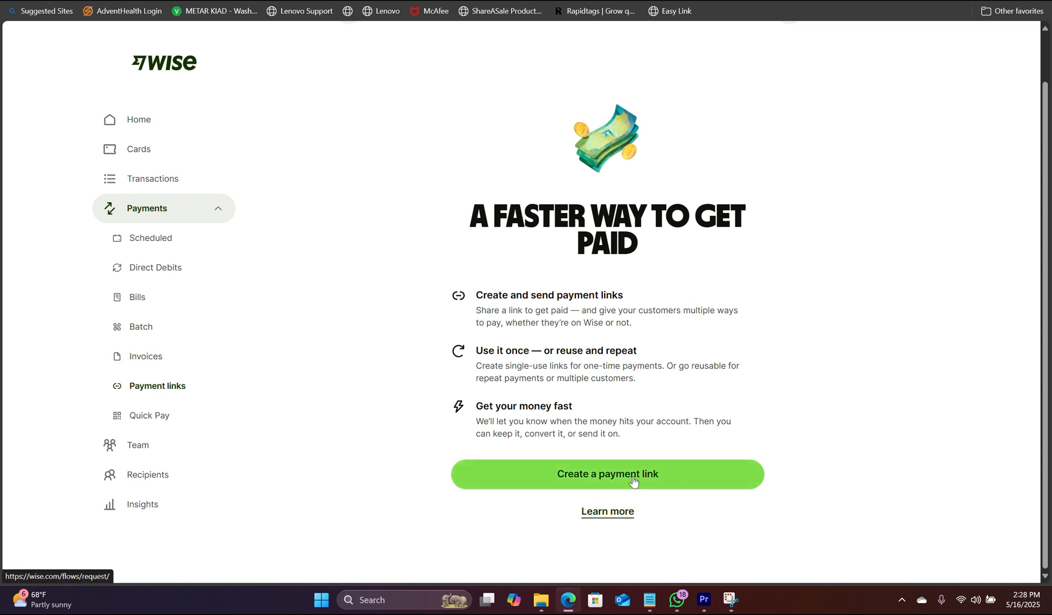
# Start a new payment link and enter an amount of 100 USD
pyautogui.click(607, 474)
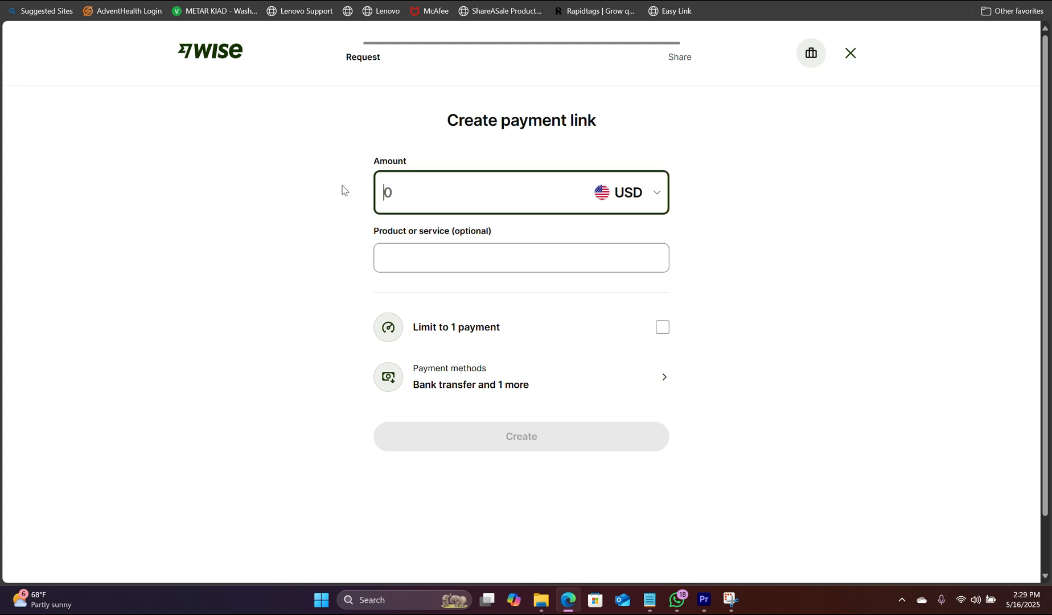
pyautogui.write('1')
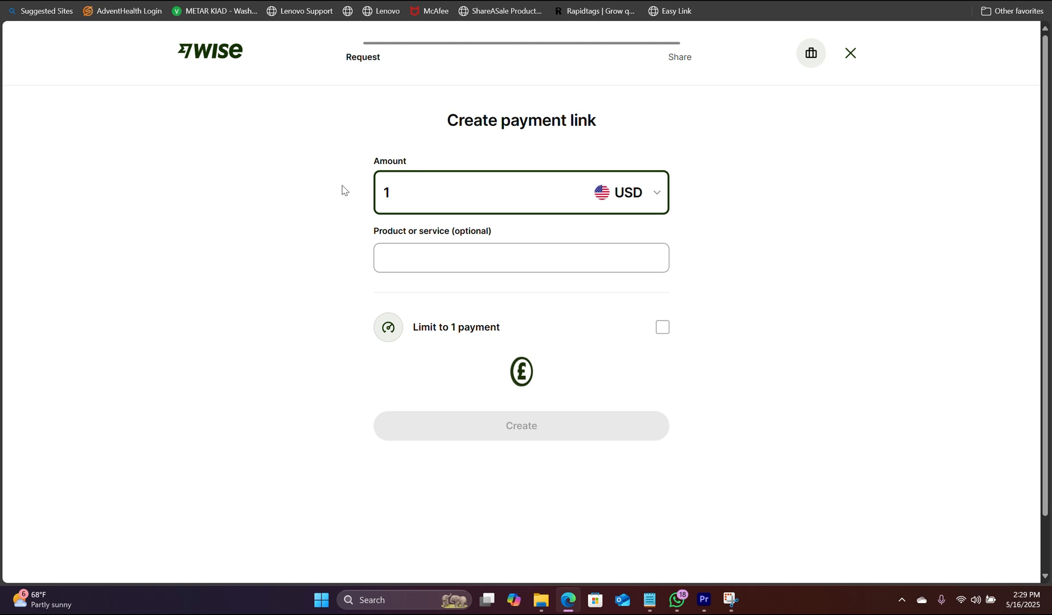
pyautogui.write('00')
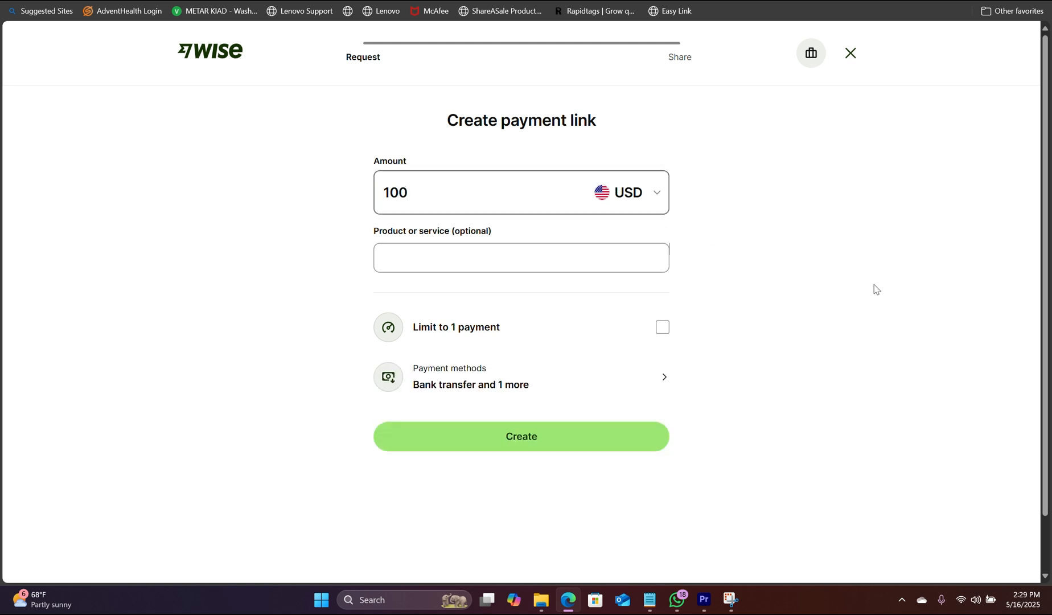
pyautogui.click(513, 258)
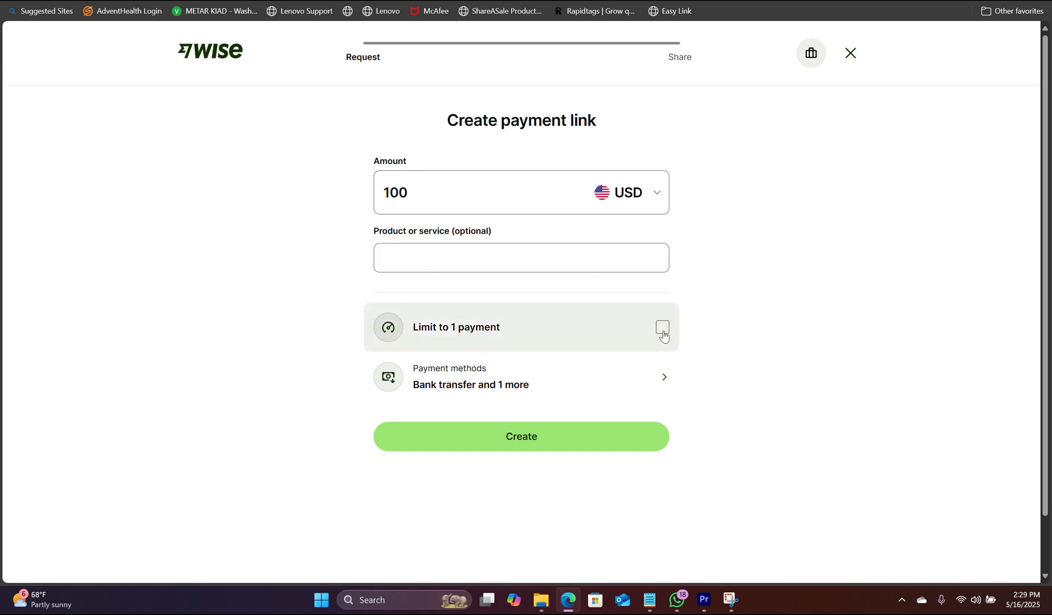
# Limit the link to one payment, save payment methods, and create it
pyautogui.click(662, 327)
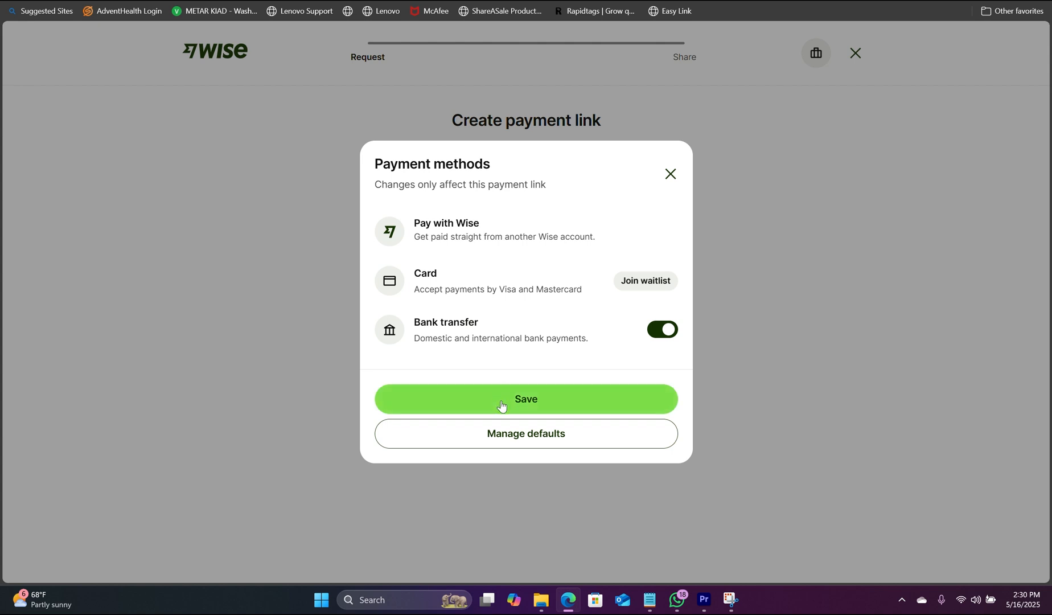
pyautogui.click(527, 399)
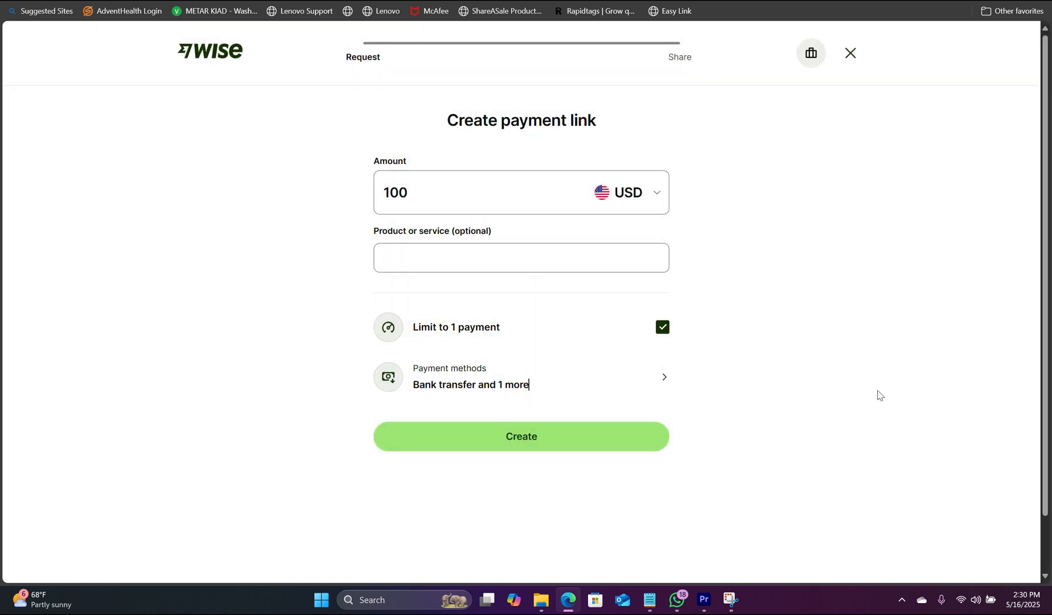
pyautogui.click(522, 436)
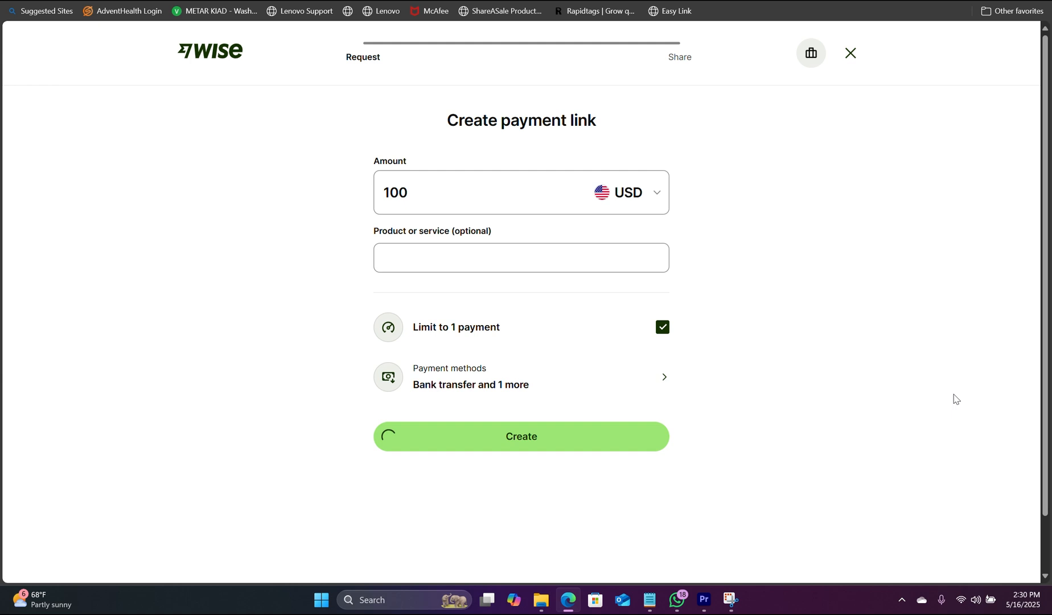
# Preview the new 100 USD link and finish, returning to the Payment links list
pyautogui.click(521, 436)
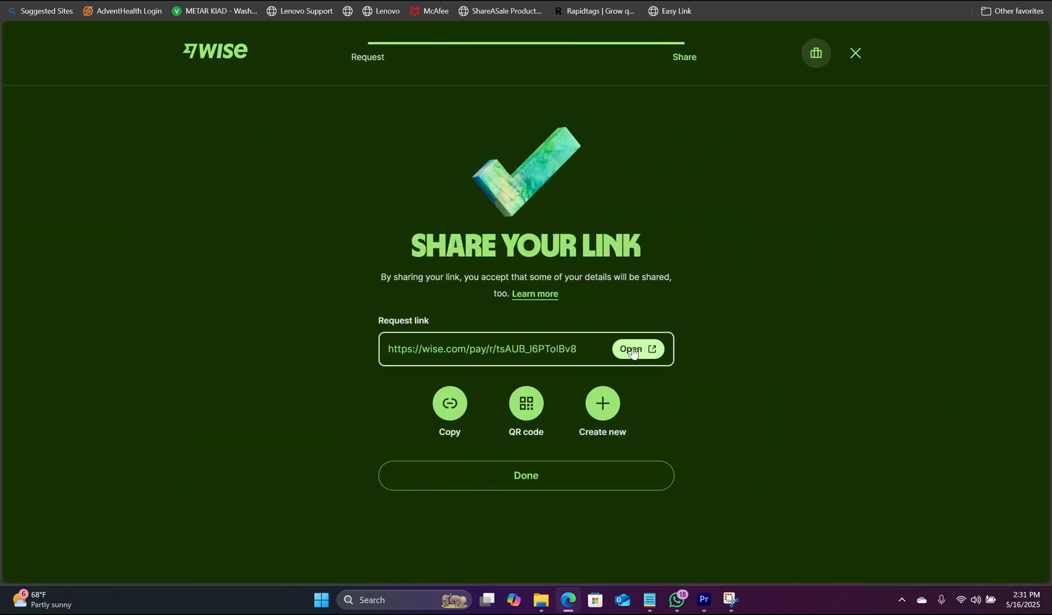
pyautogui.click(637, 349)
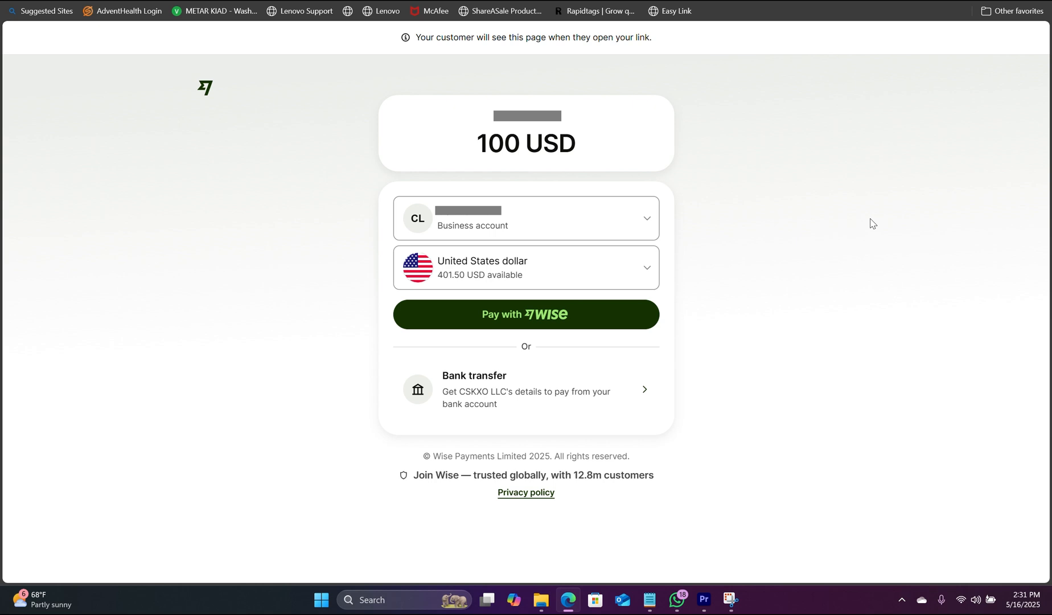
pyautogui.moveTo(678, 147)
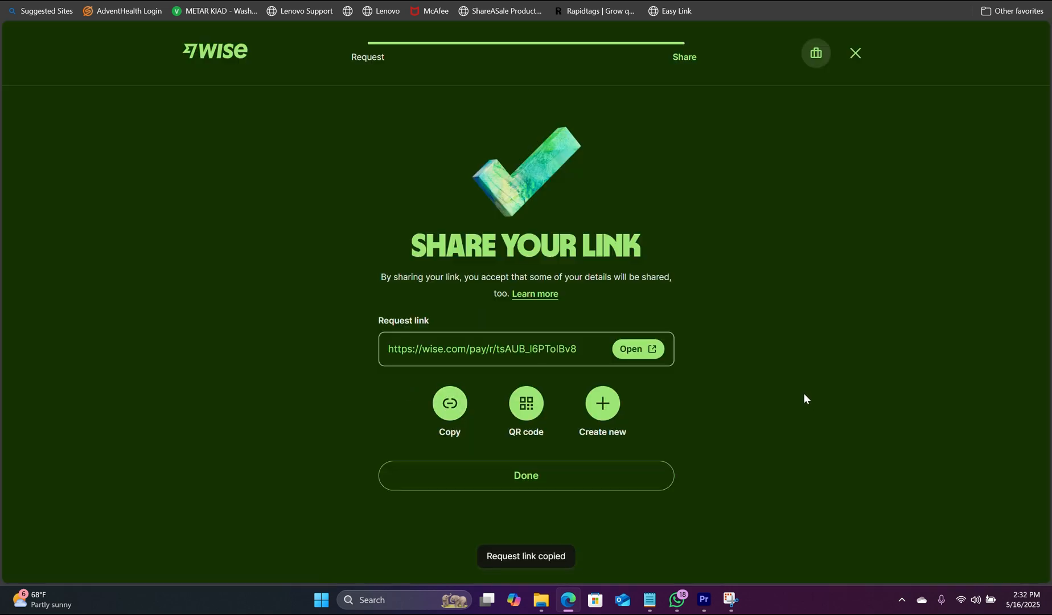
pyautogui.moveTo(805, 395)
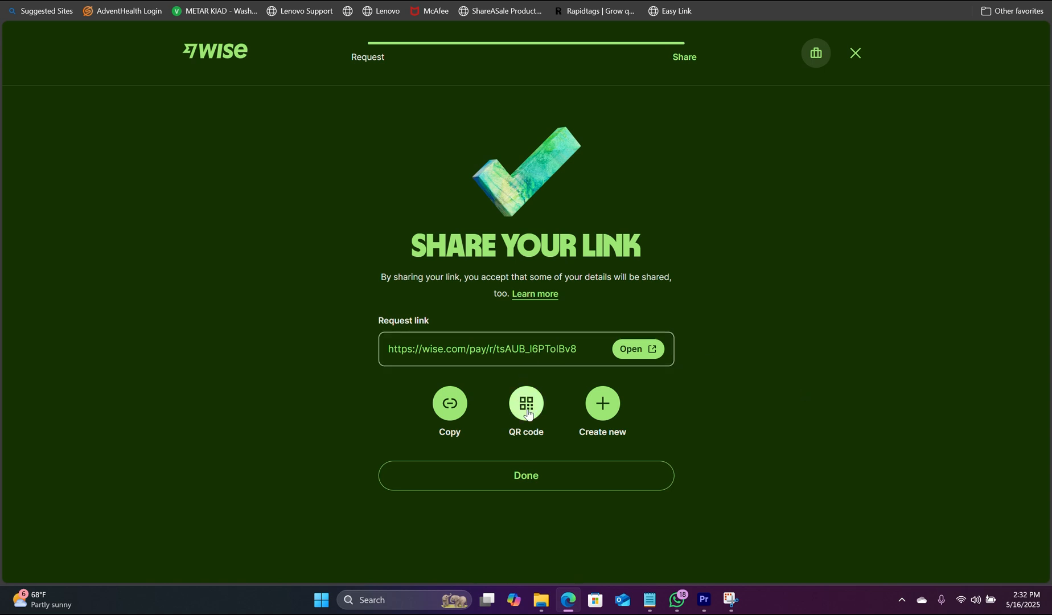
pyautogui.moveTo(584, 484)
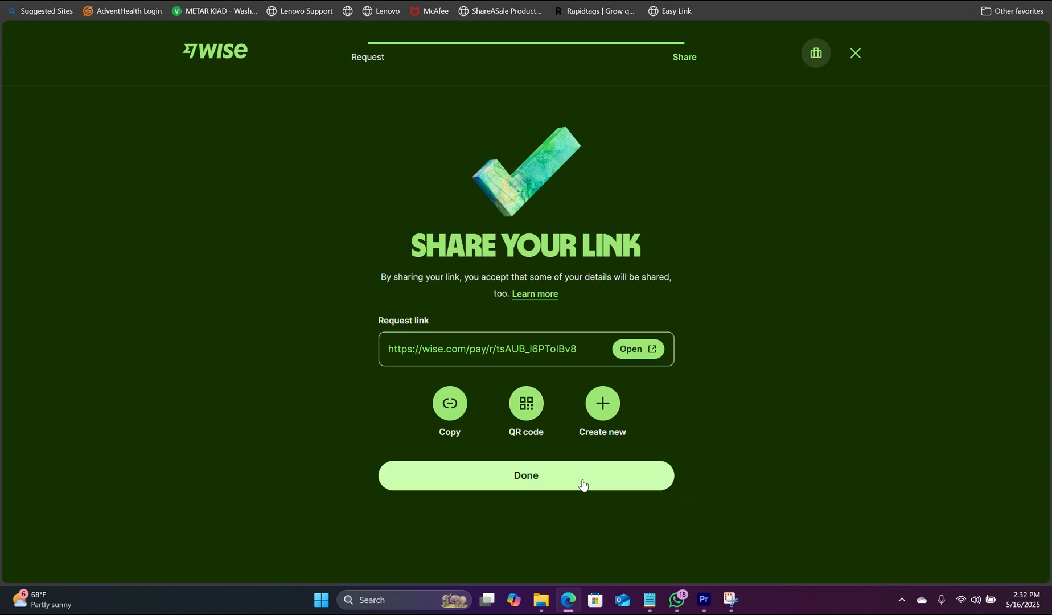
pyautogui.click(526, 476)
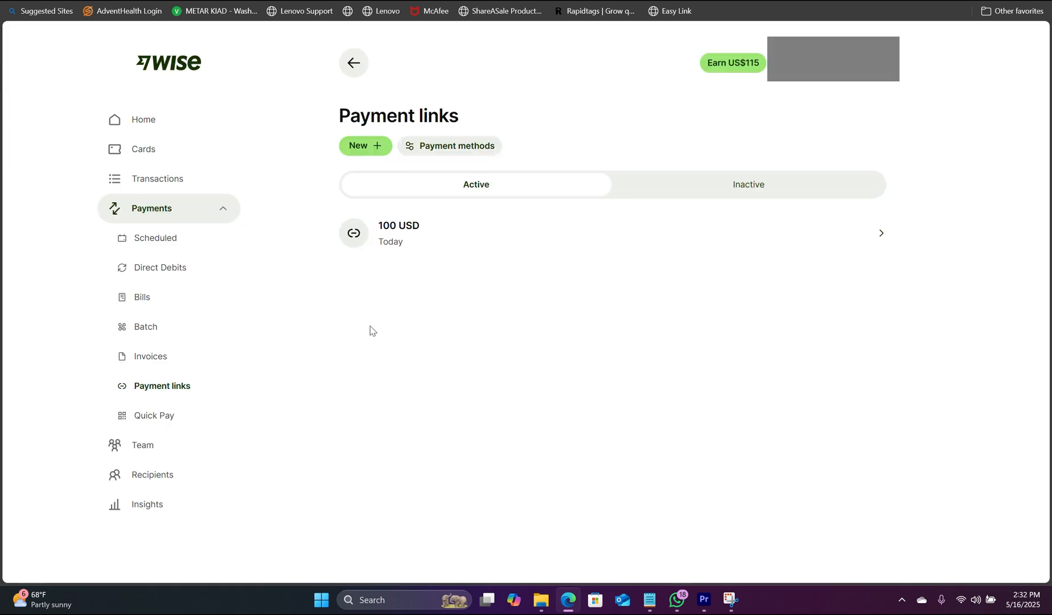
pyautogui.moveTo(535, 231)
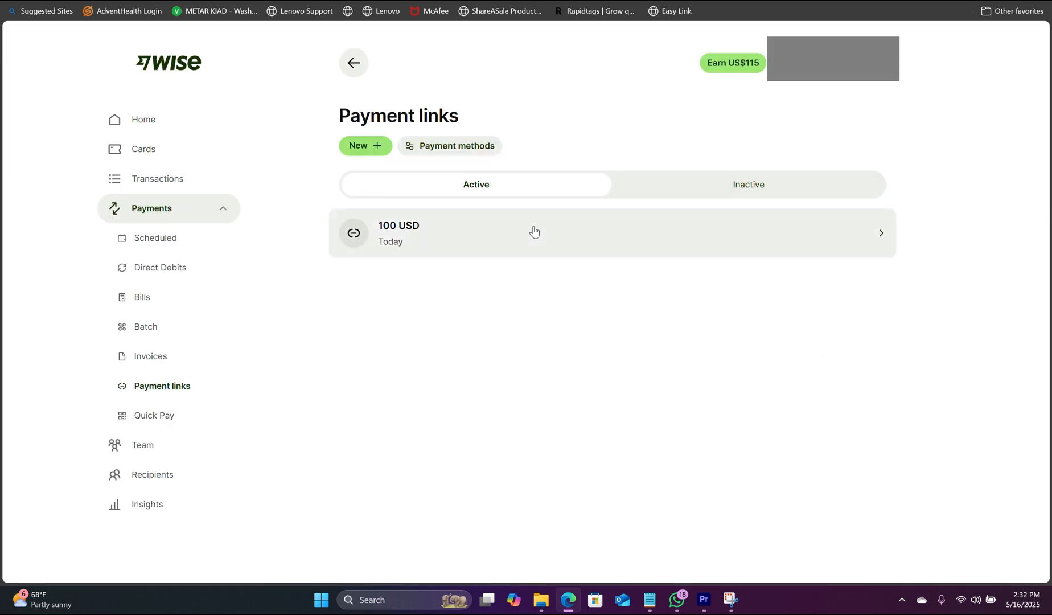